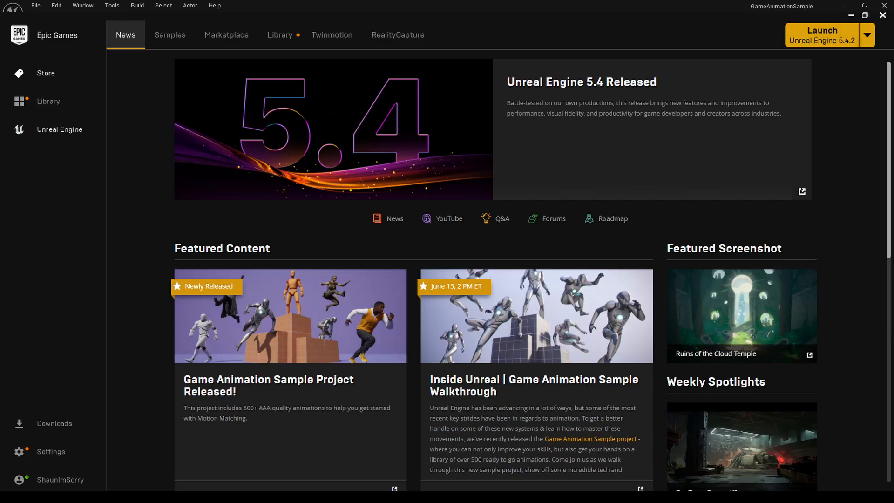
Create the GameAnimationSample project from the Game Animation Sample page, keeping the Desktop folder
left_click(822, 30)
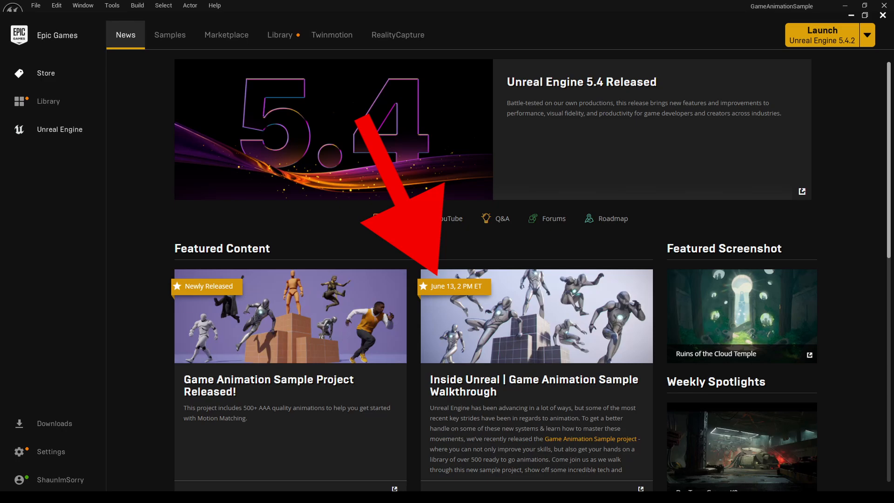
left_click(821, 35)
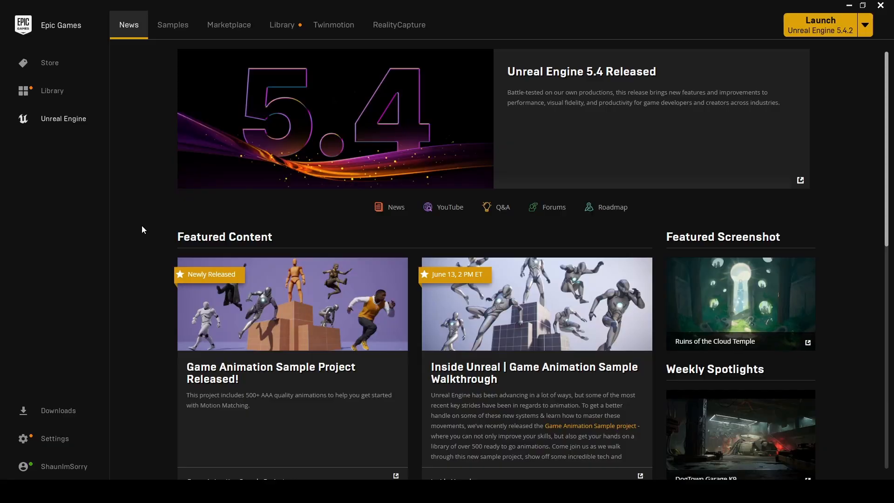
left_click(173, 25)
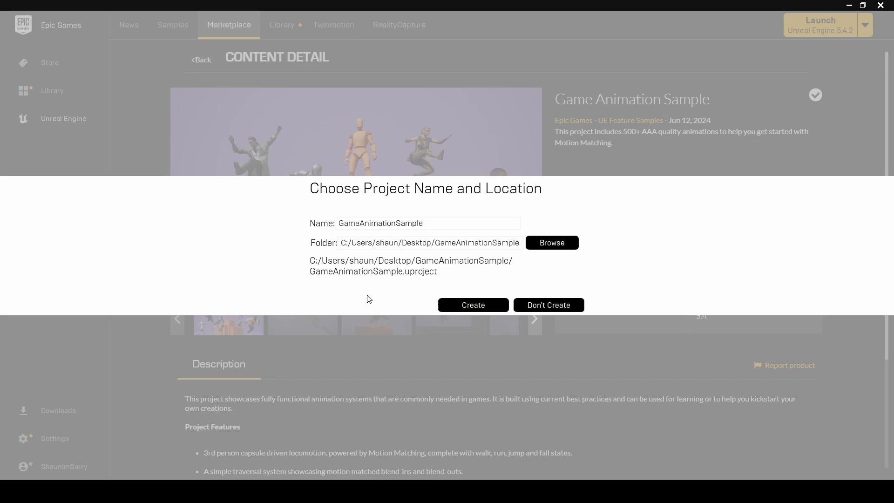
left_click(472, 304)
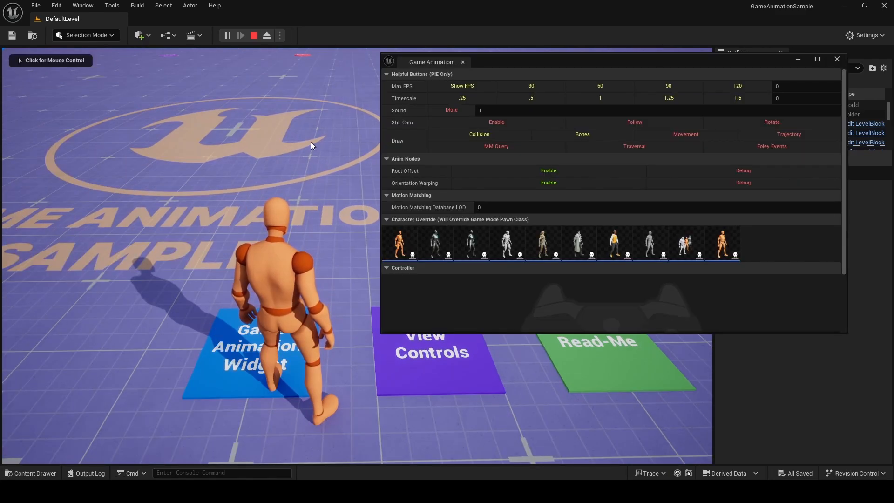
Play as the grey mannequin via Character Override, walk around, then stop the play session
left_click(435, 243)
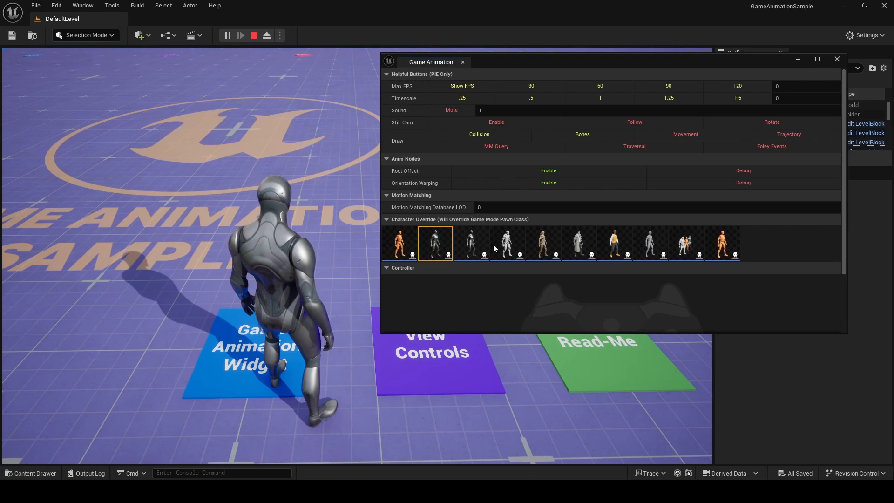
left_click(399, 243)
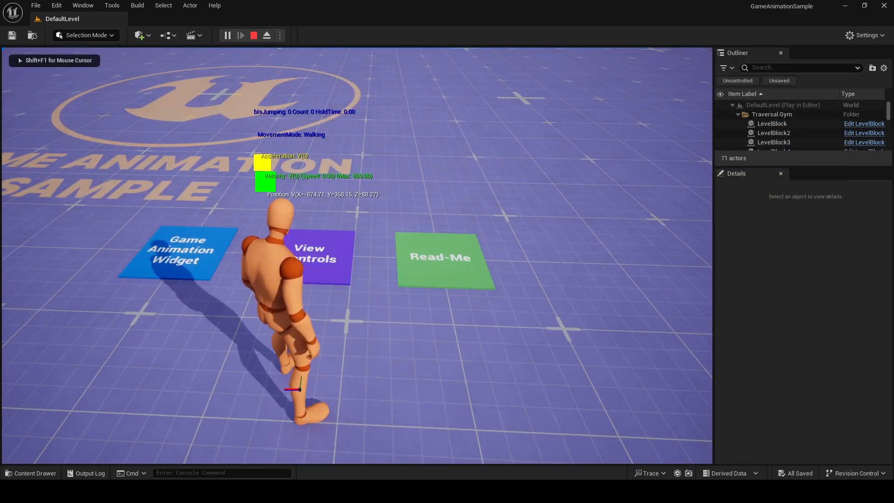
left_click(311, 253)
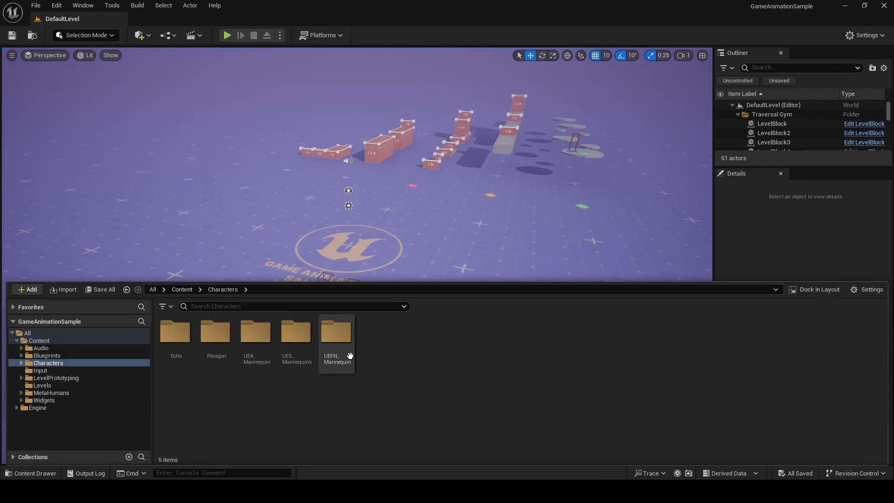
Browse UEFN_Mannequin > Animations > Run animations, then select CBP_SandboxCharacter in Blueprints
double_click(336, 333)
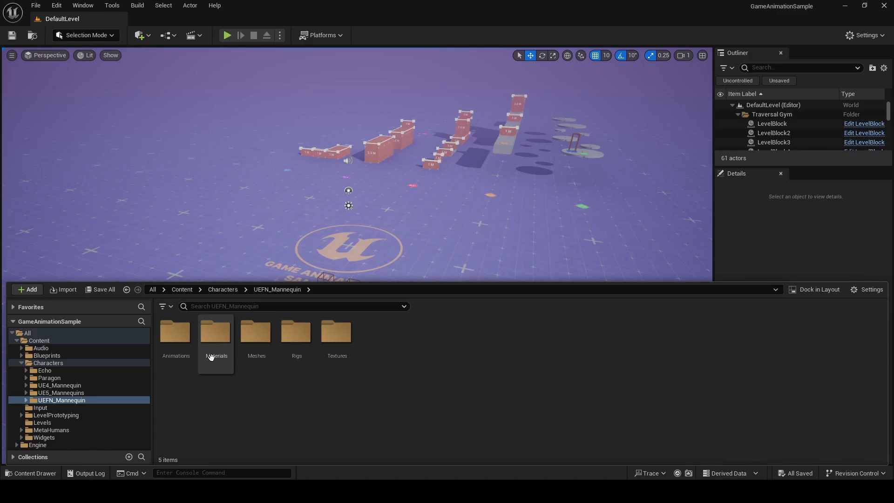
double_click(176, 331)
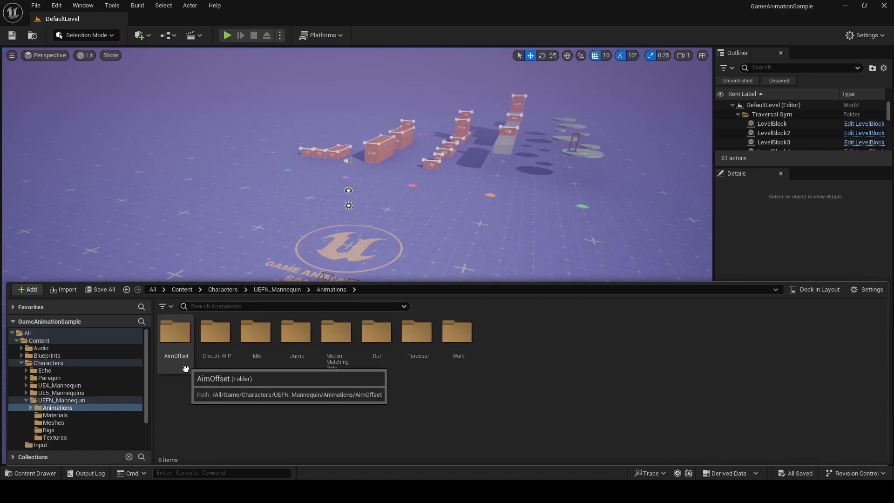
mouse_move(367, 410)
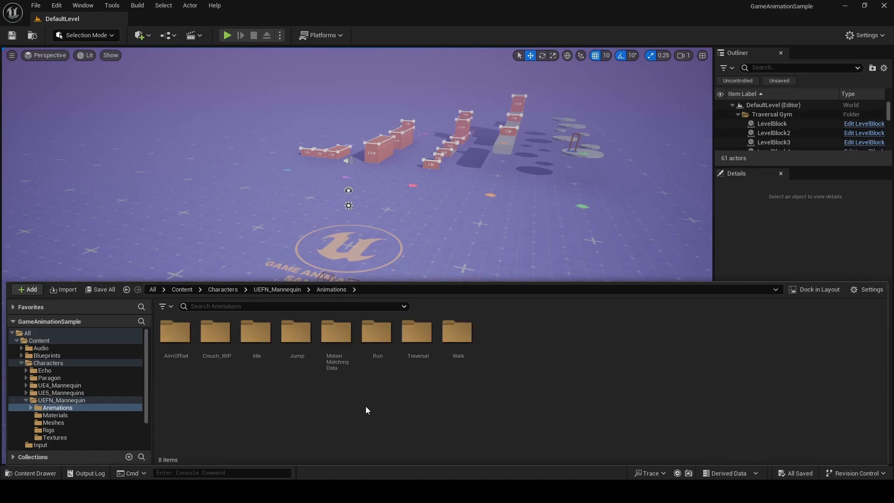
double_click(378, 332)
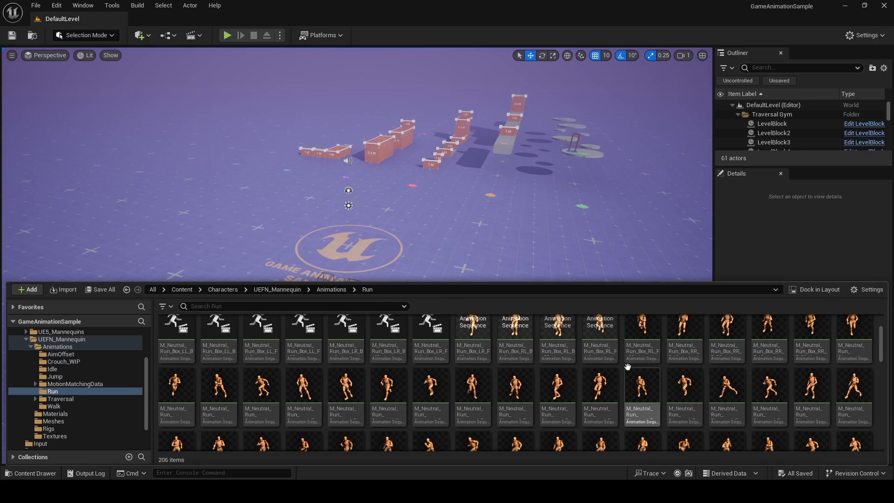
scroll("down", 3)
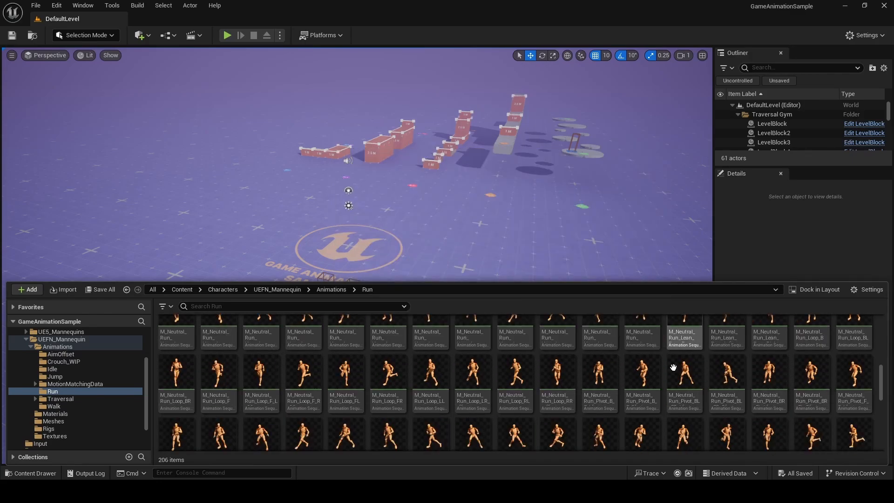
left_click(330, 288)
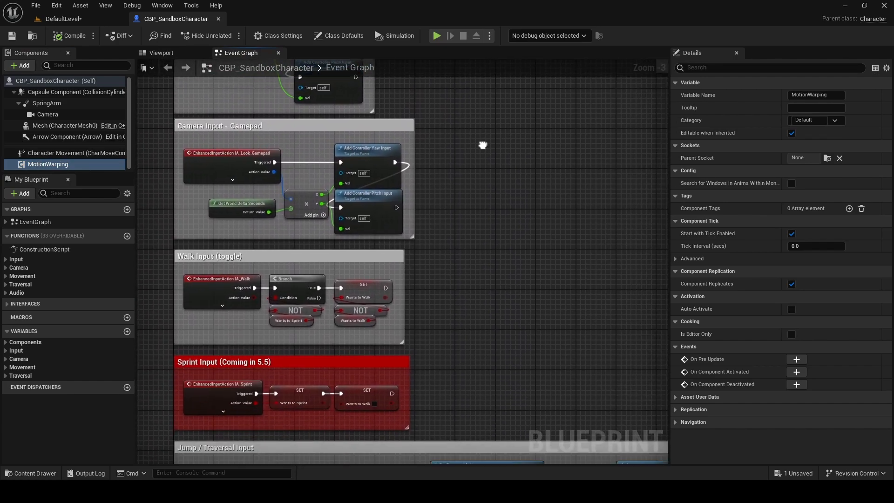
Open the ABP_SandboxCharacter animation blueprint from the Blueprints folder
scroll("down", 3)
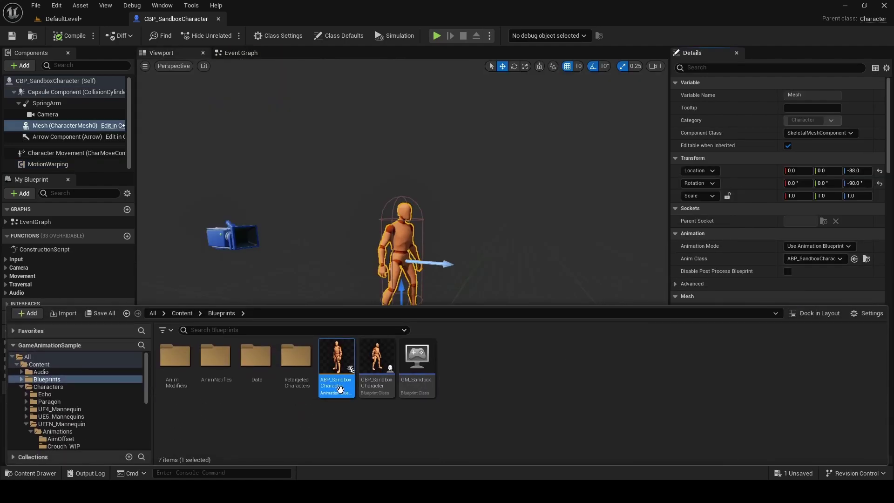
double_click(336, 354)
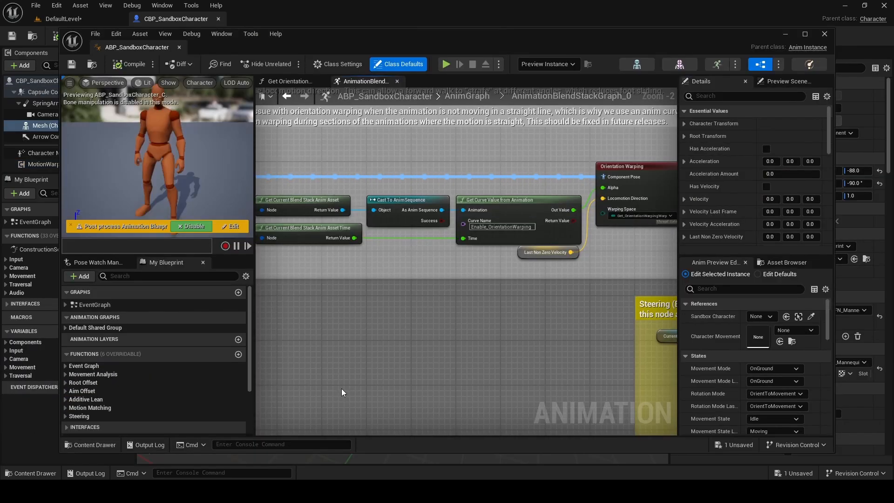
scroll("down", 3)
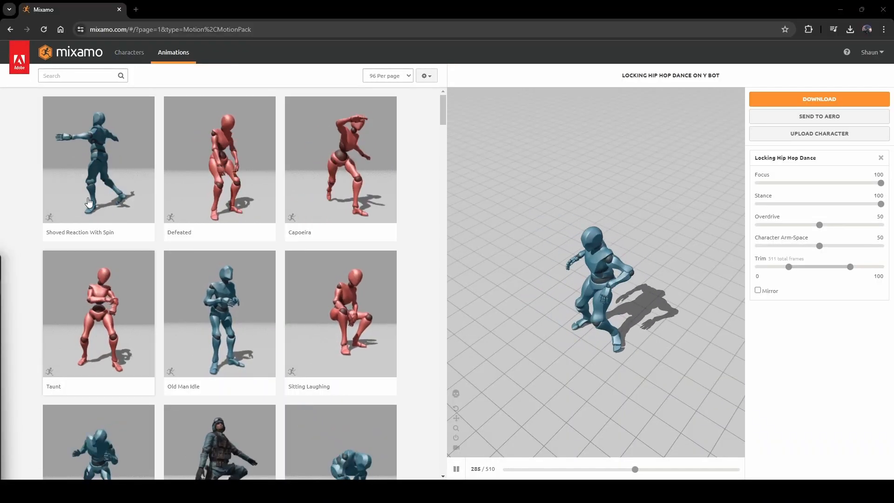
Switch Mixamo to Characters and load James into the preview instead of Y Bot
left_click(128, 53)
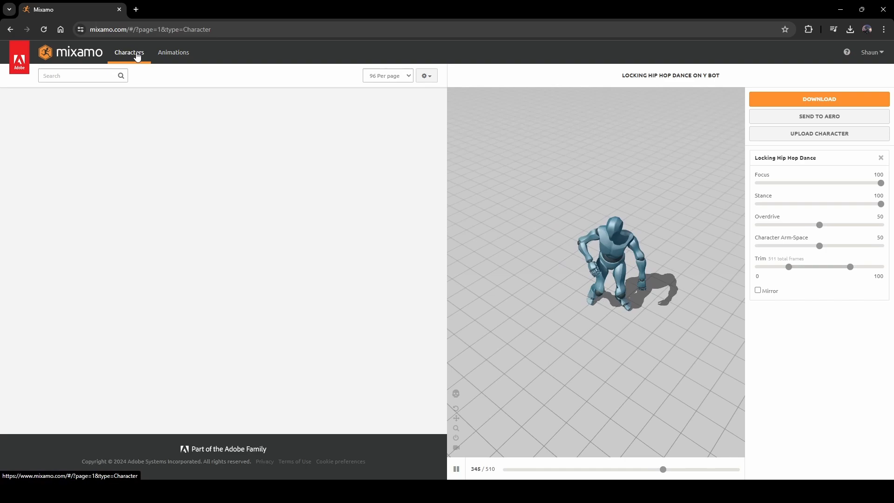
left_click(128, 53)
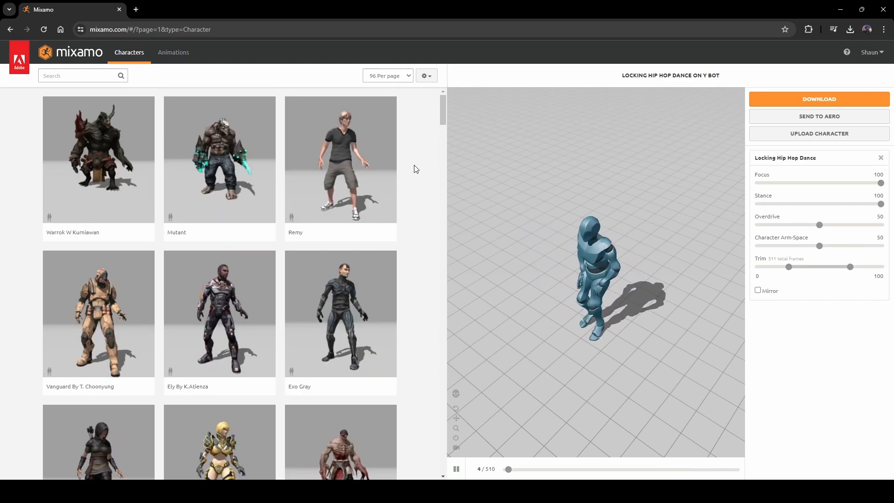
scroll("down", 3)
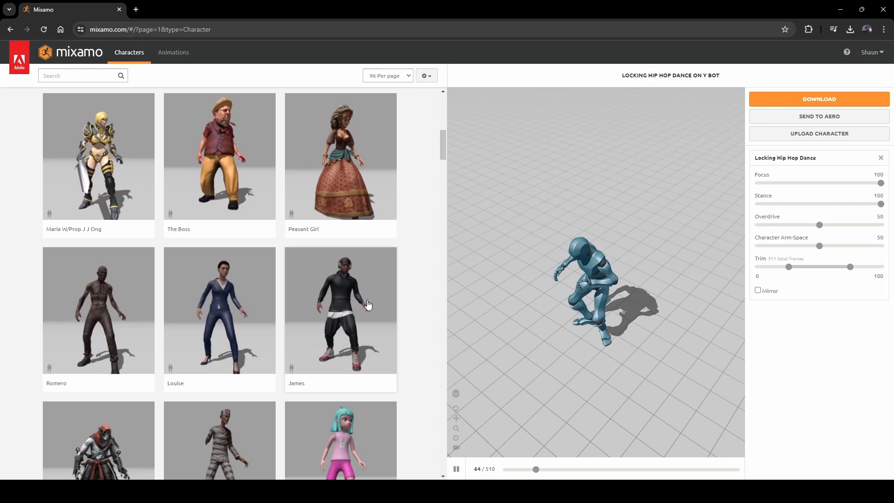
left_click(341, 309)
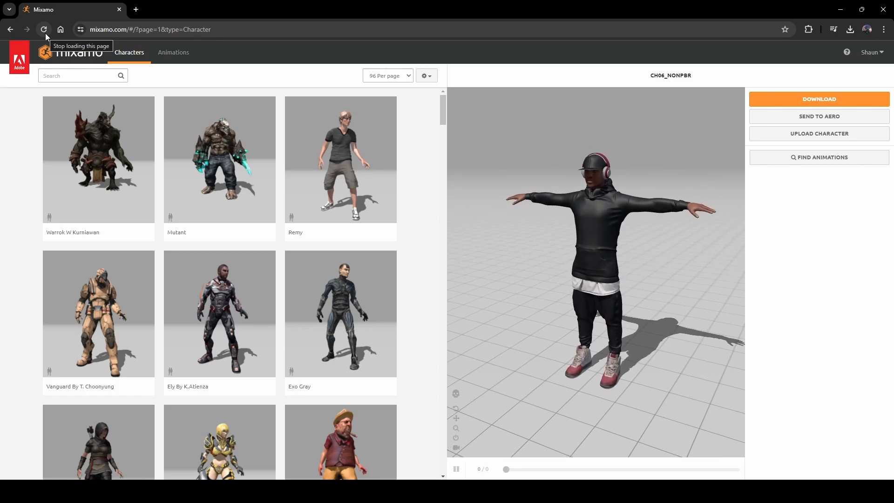
left_click(819, 99)
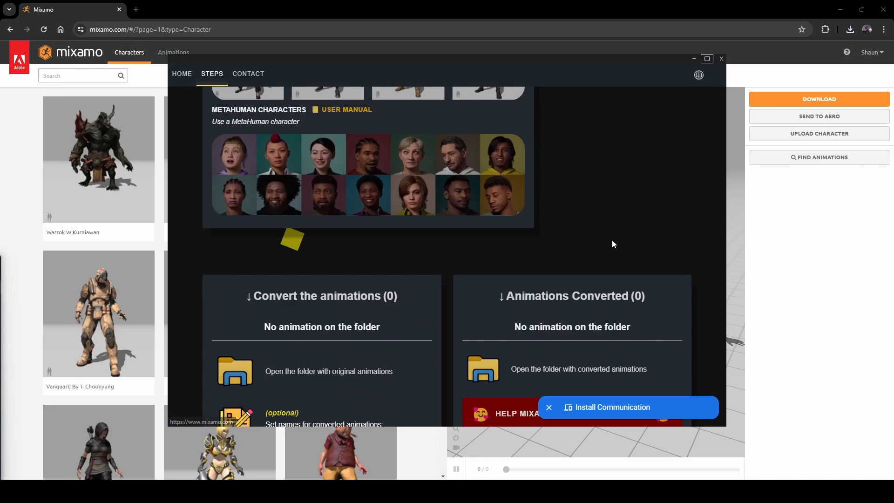
Convert Ch06_nonPBR.fbx in Mixamo Converter and show the converted Ch06_nonPBR.UE.fbx folder
scroll("down", 3)
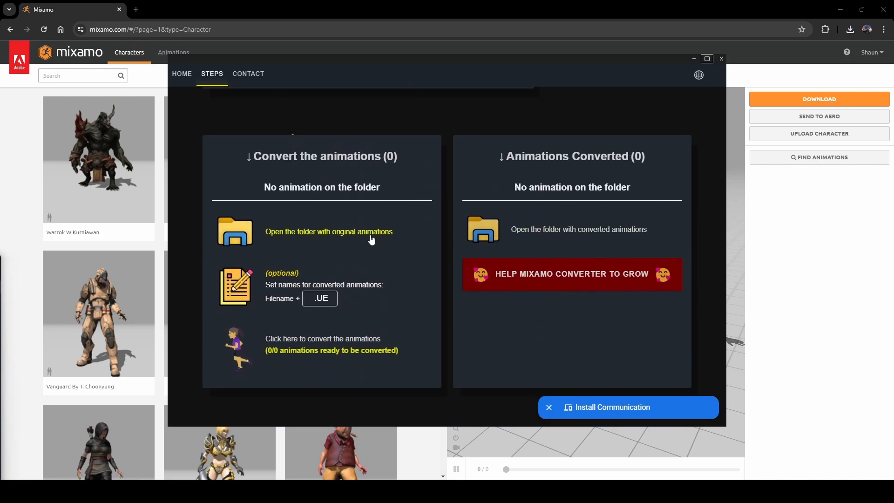
left_click(329, 232)
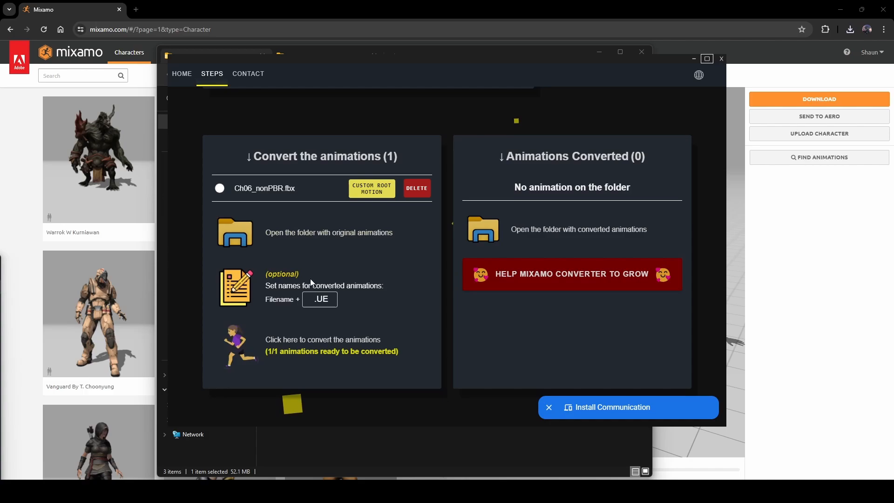
left_click(239, 346)
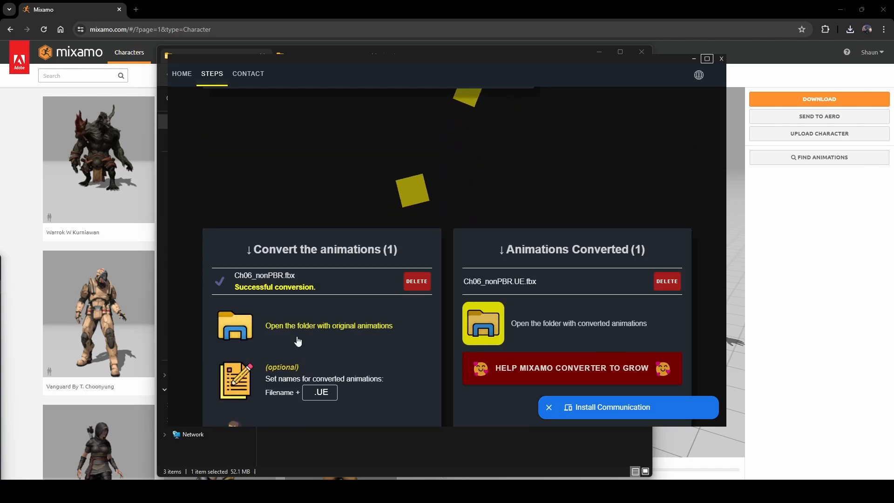
left_click(483, 323)
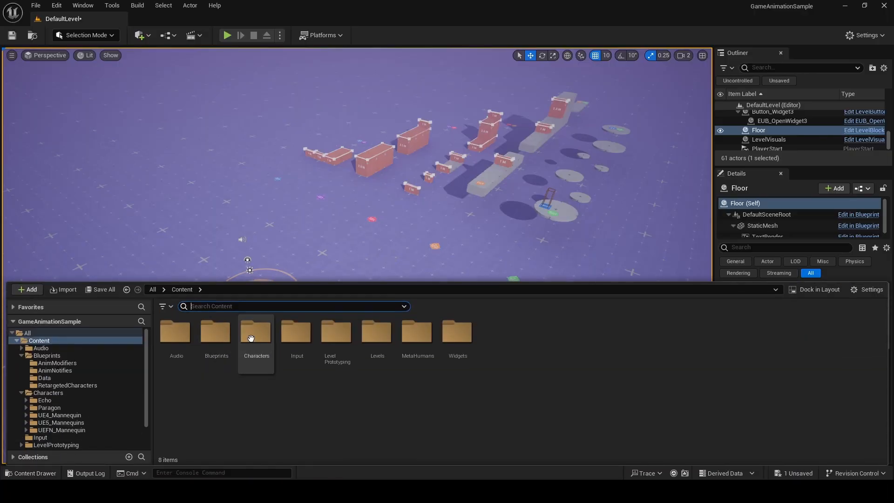
Open the Characters folder and the new Mixamo folder inside it
double_click(257, 332)
type("Mixamo")
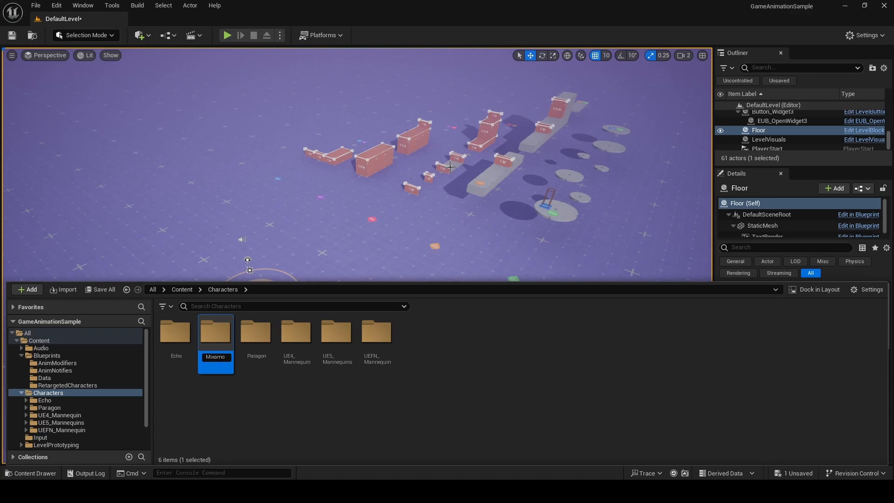
double_click(215, 331)
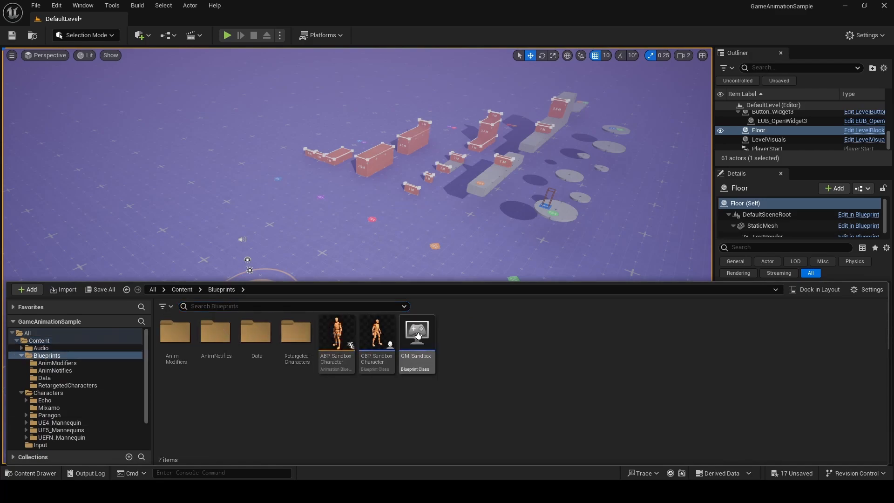
Set GM_Sandbox's Default Pawn Class to CBP_SandboxCharacter_UE4_Mannequin and play-test the level briefly
double_click(416, 334)
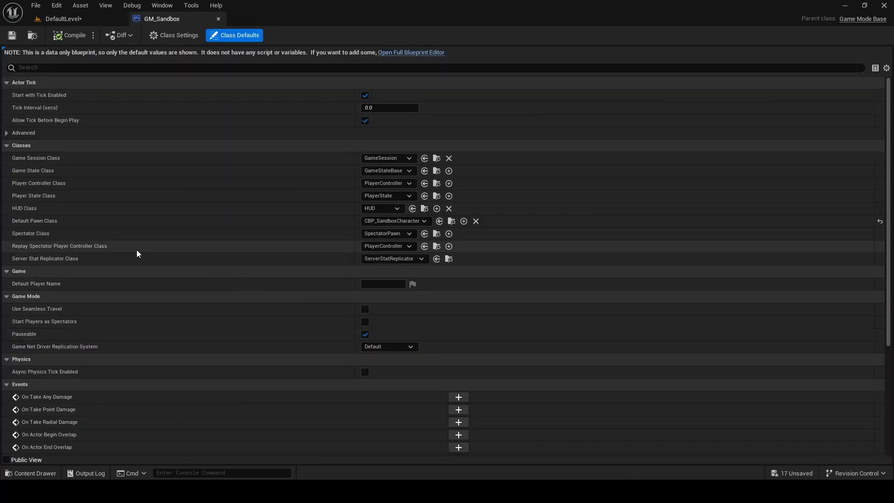
mouse_move(424, 222)
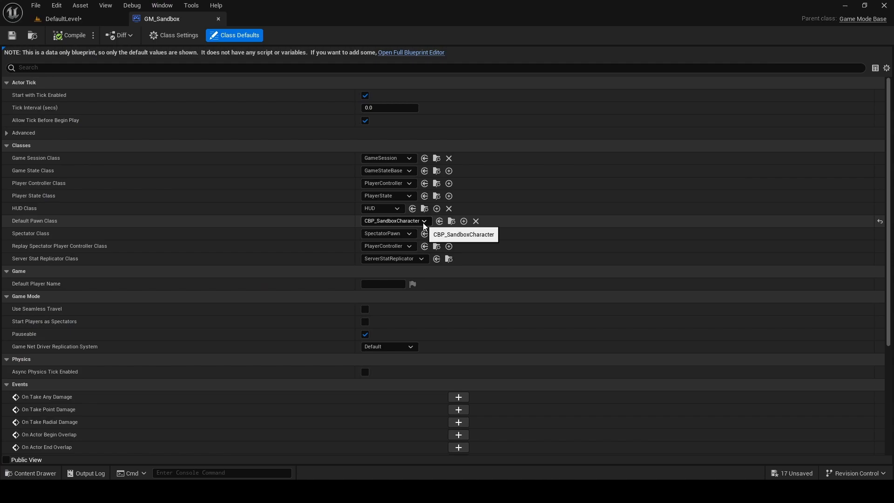
left_click(463, 234)
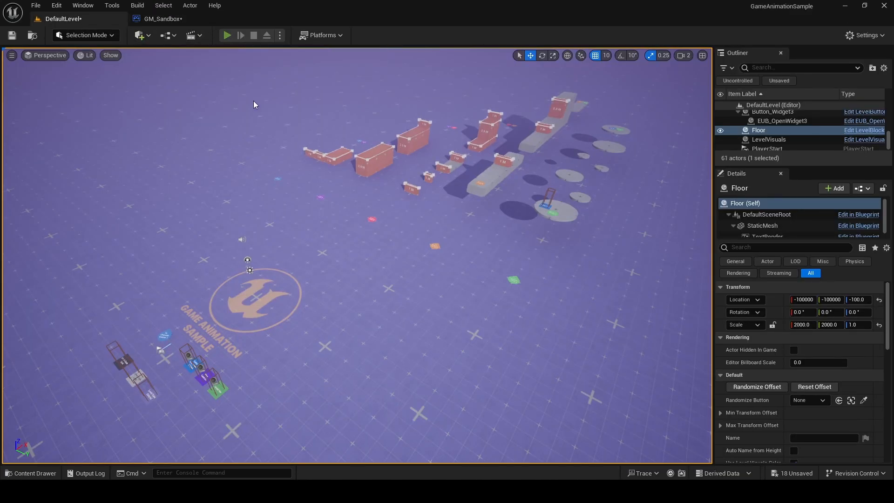
left_click(227, 36)
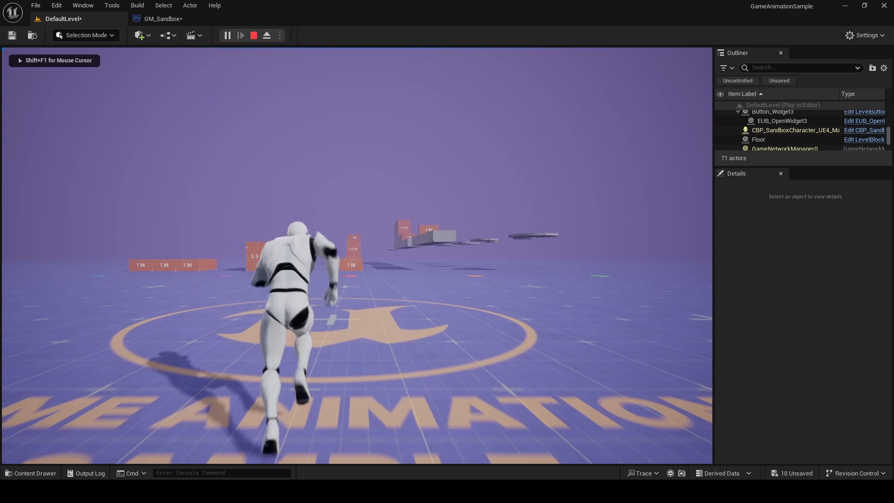
left_click(265, 35)
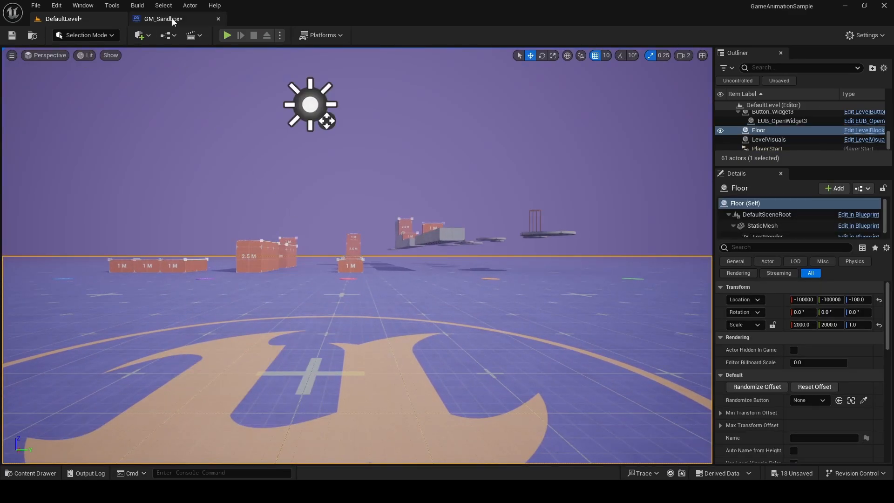
From GM_Sandbox open the default pawn blueprint and select its SkeletalMesh component
left_click(163, 19)
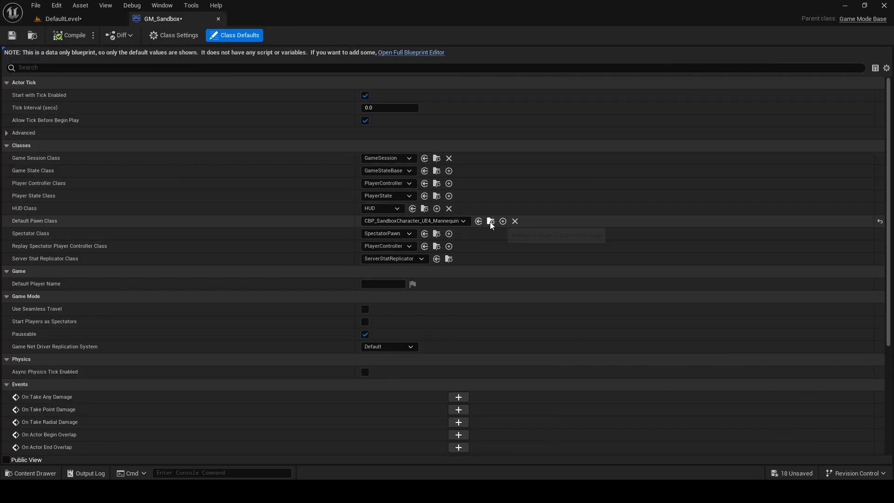
left_click(491, 221)
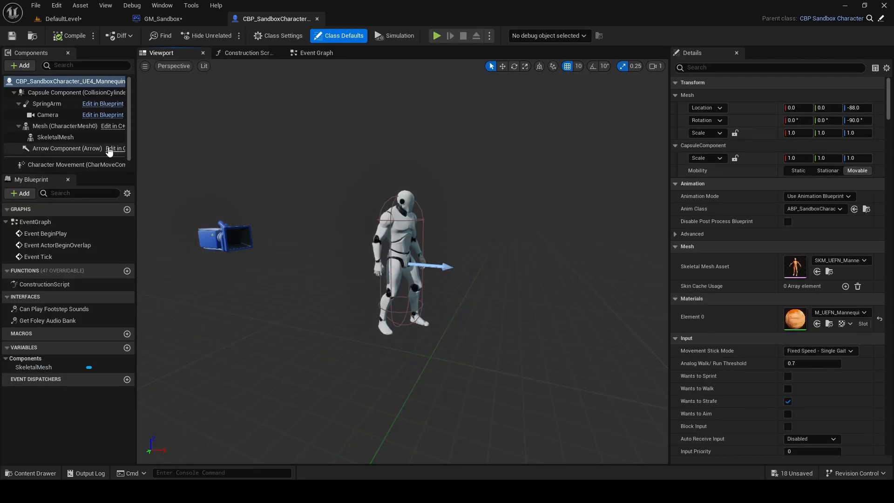
left_click(55, 137)
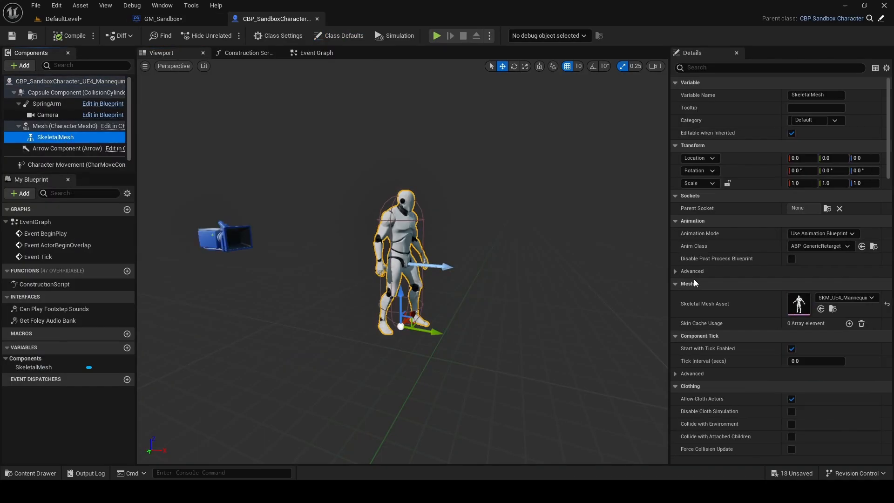
left_click(871, 297)
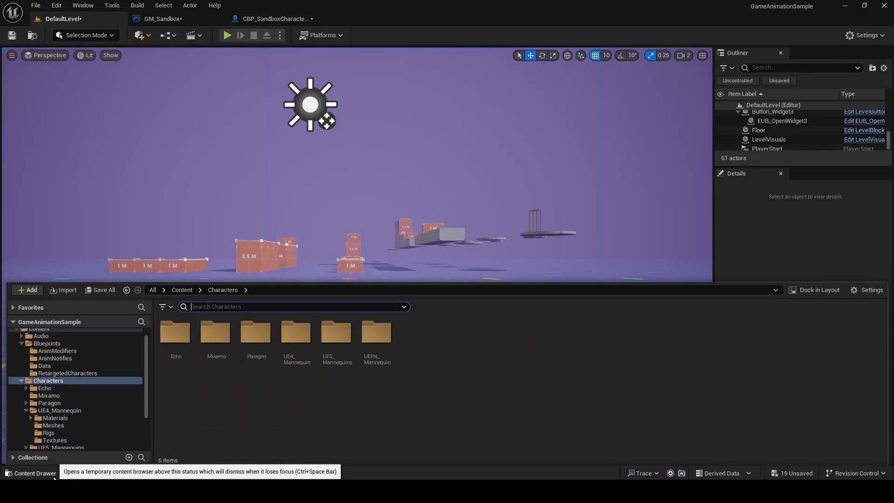
Open RTG_UEFN_to_UE4_Mannequin from Characters > UE4_Mannequin > Rigs
double_click(296, 332)
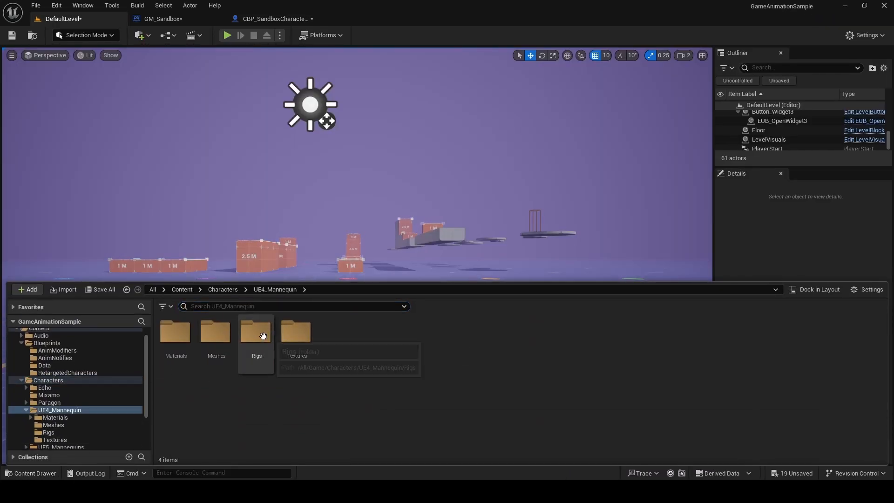
double_click(256, 334)
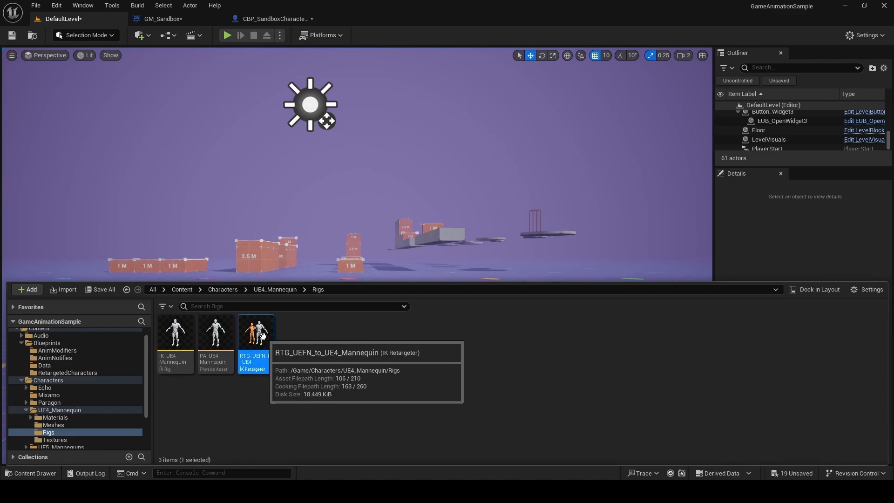
double_click(253, 331)
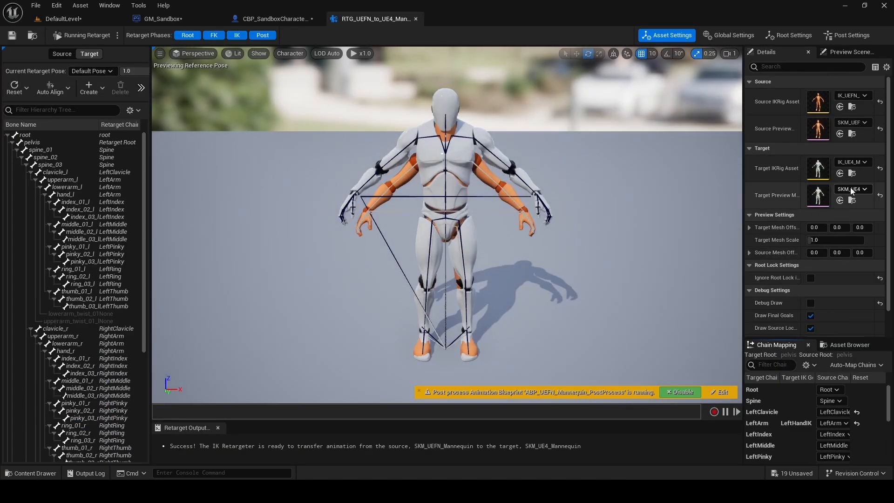
Set Target Preview Mesh to Ch06_nonPBR_UE and Target Mesh Scale to 0.912088
left_click(865, 189)
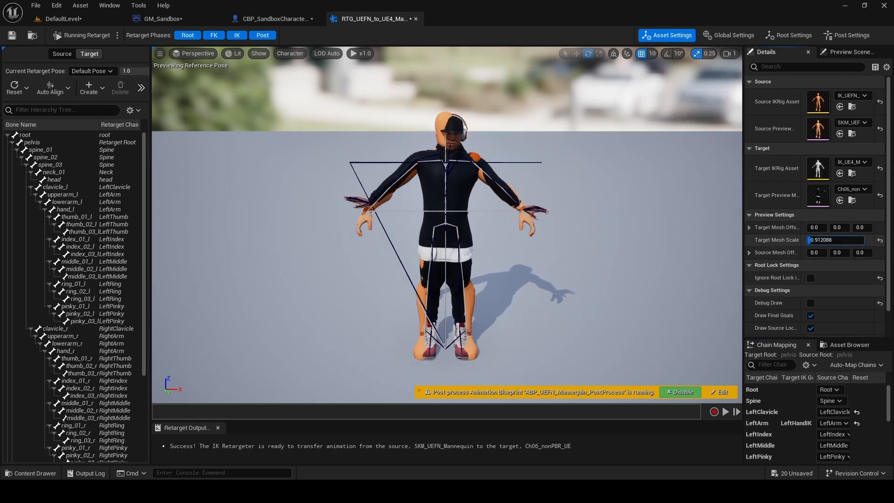
left_click(286, 178)
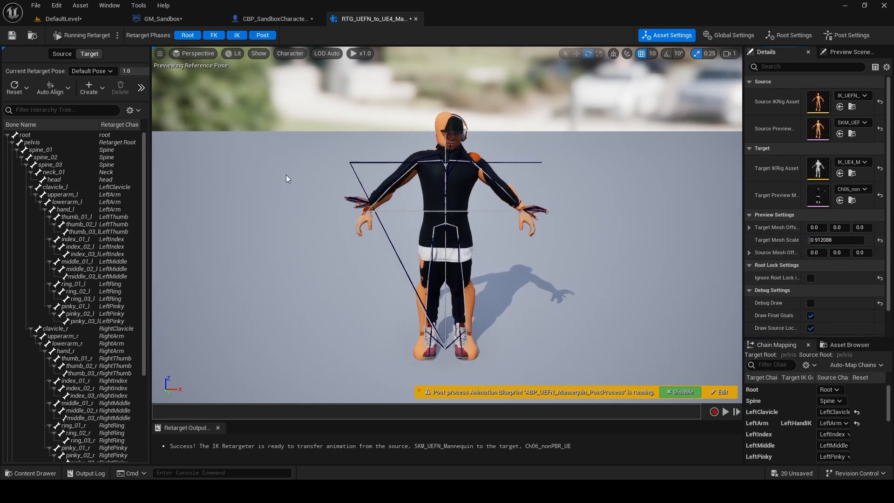
Enter Edit Pose mode and rotate spine_02 and lowerarm_l to line up with the source skeleton
left_click(88, 54)
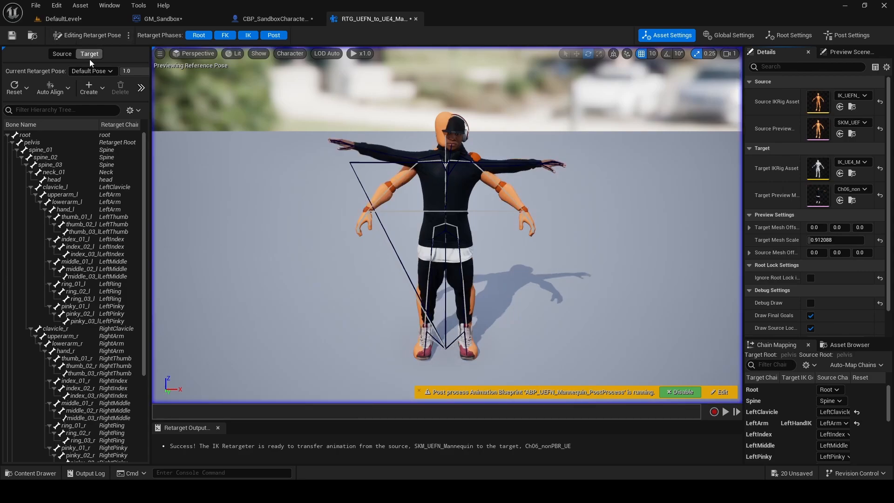
left_click(26, 134)
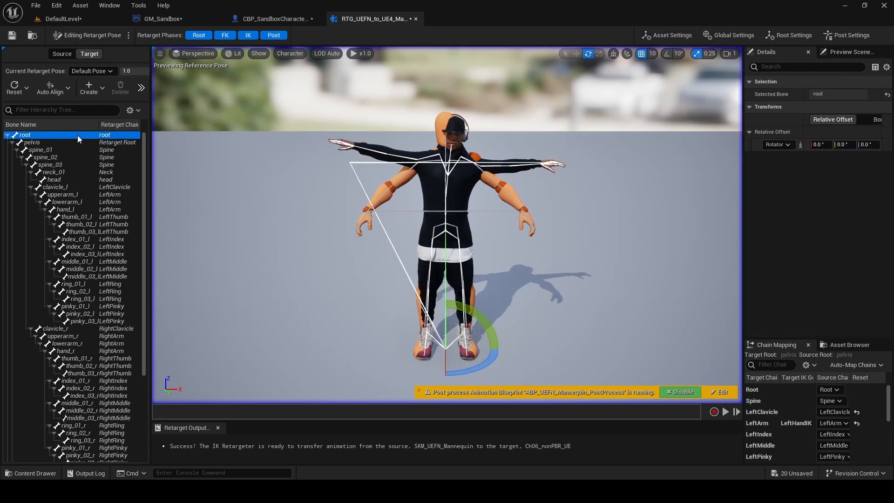
left_click(46, 156)
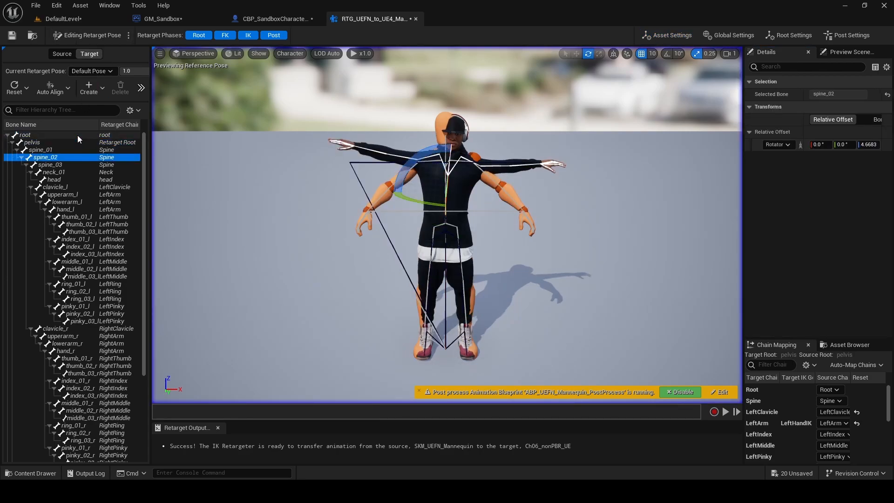
mouse_move(696, 53)
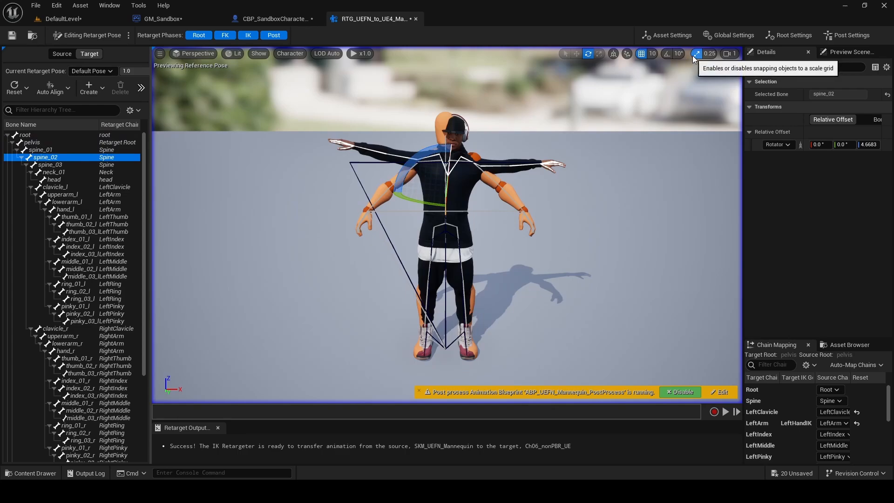
mouse_move(667, 53)
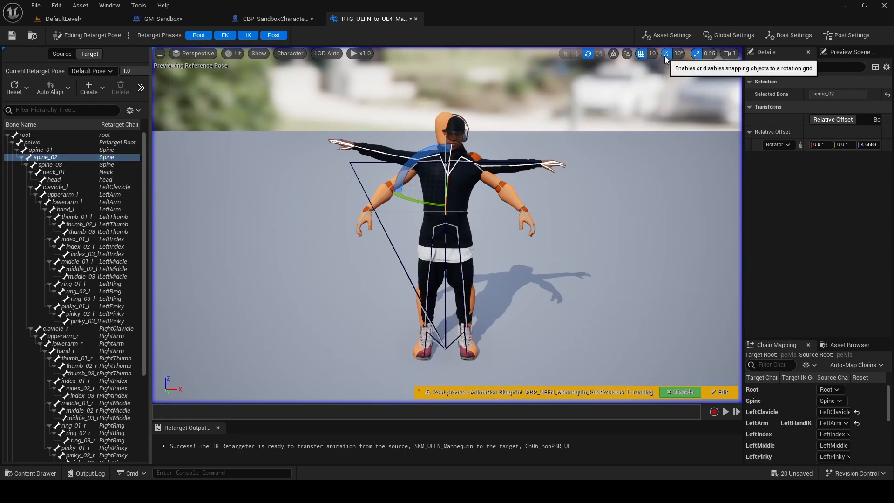
mouse_move(556, 107)
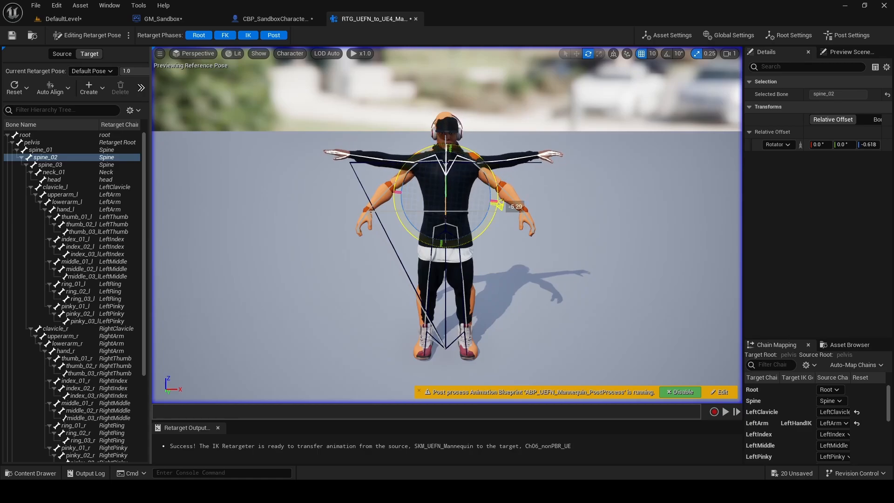
left_click(66, 201)
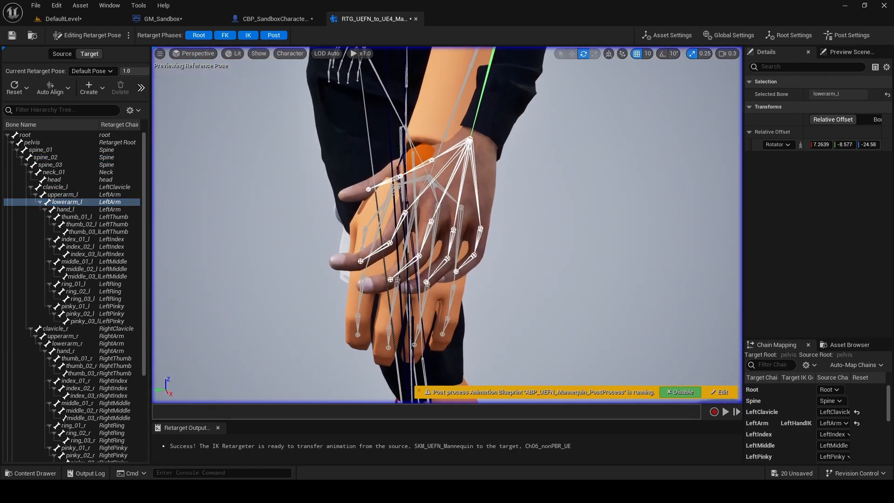
Rotate the left index, middle (01-03) and ring (01-03) finger bones to match the source hand
left_click(75, 239)
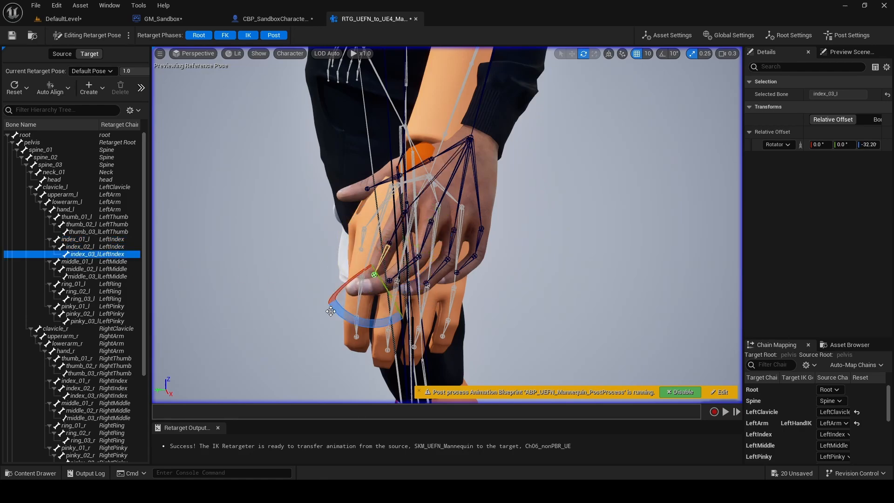
left_click(78, 260)
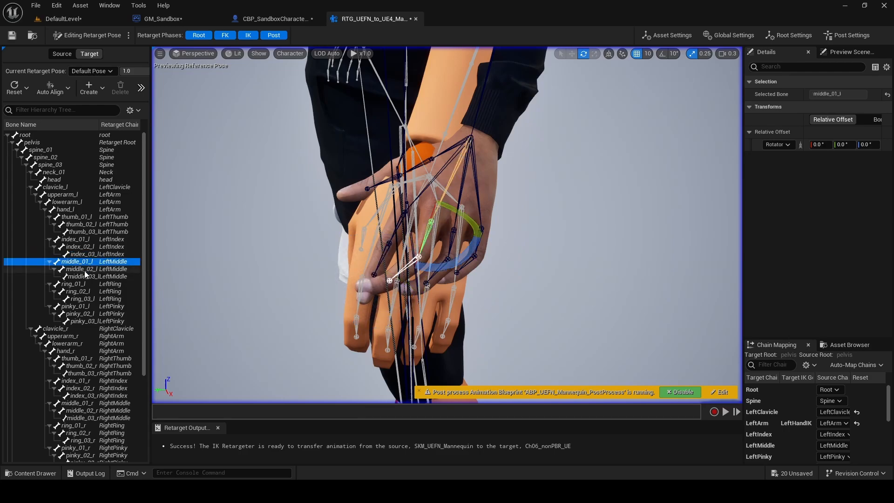
left_click(94, 268)
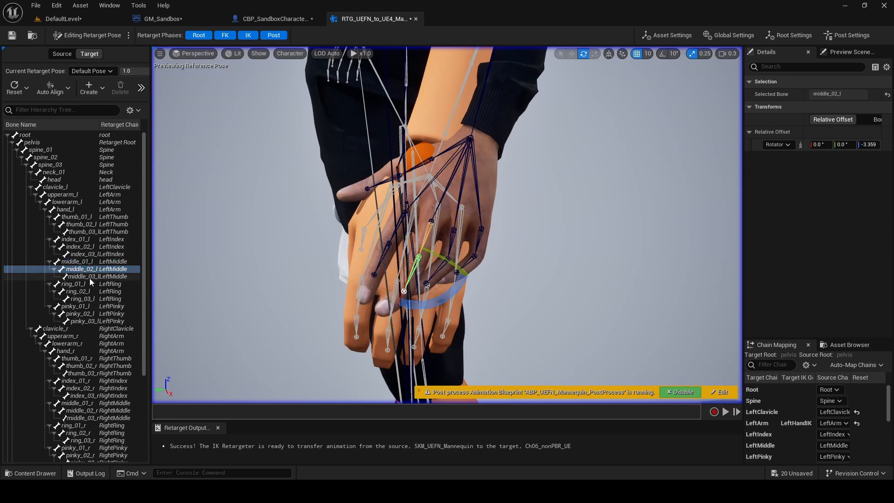
left_click(97, 275)
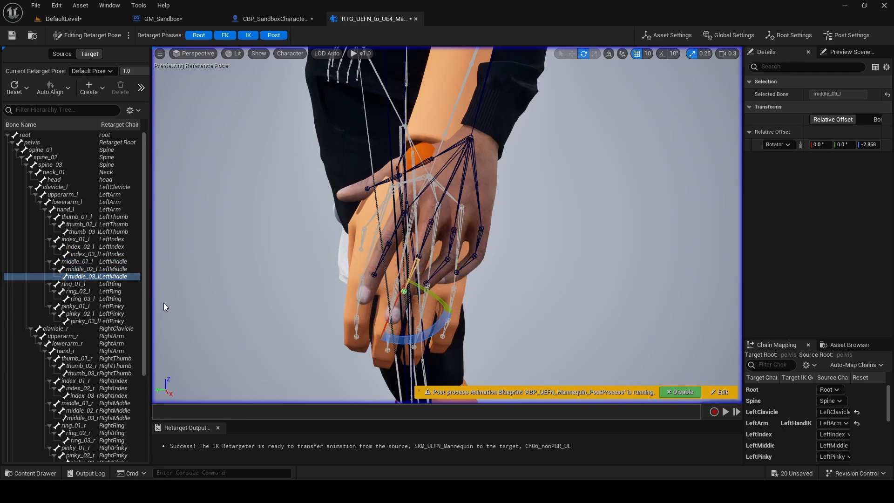
left_click(73, 283)
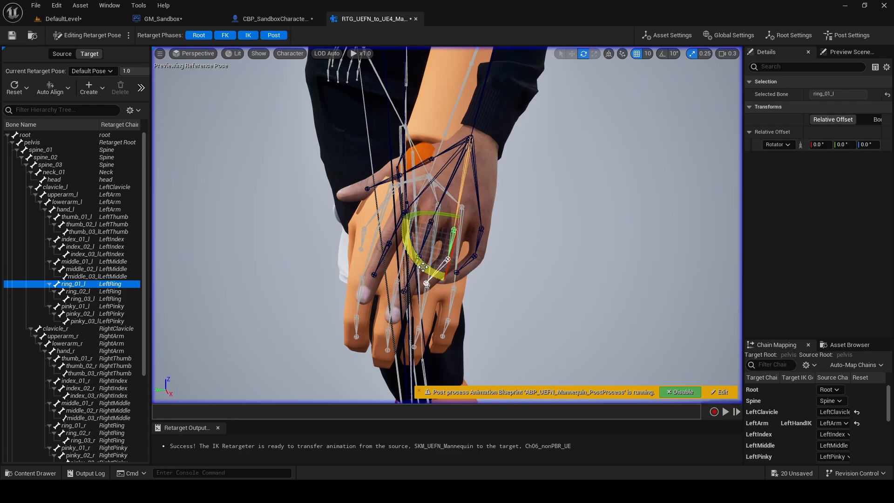
left_click(72, 292)
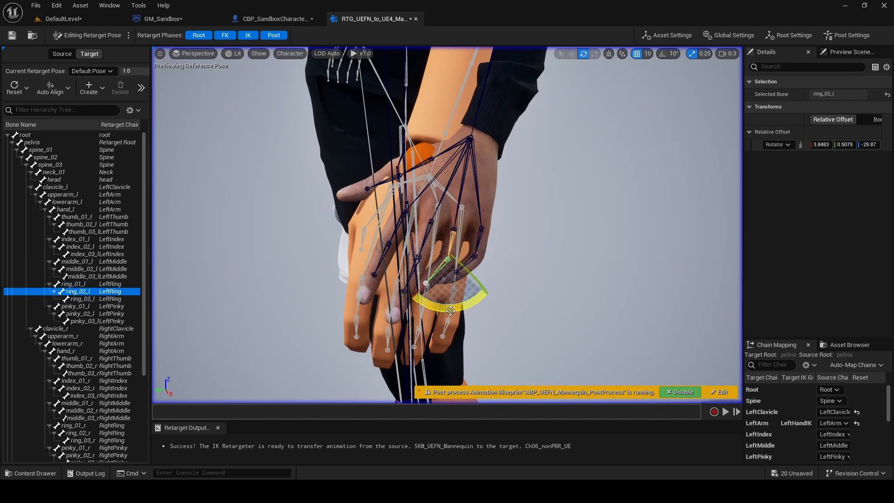
left_click(72, 298)
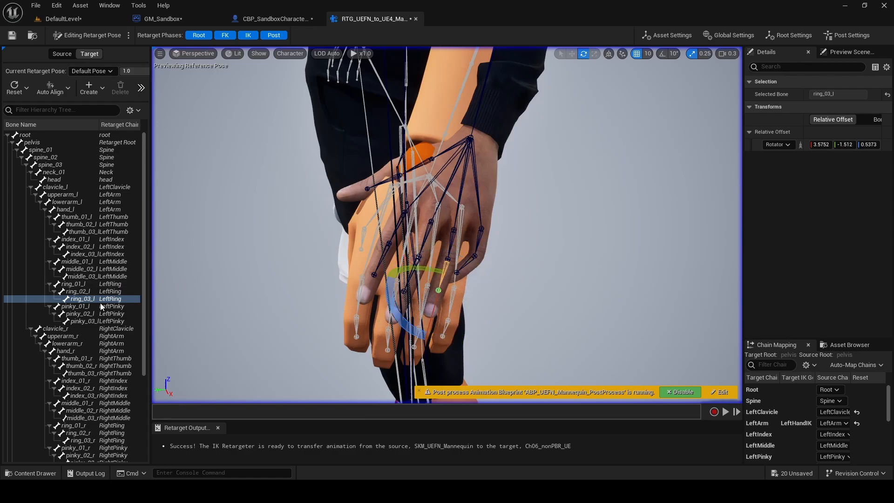
Rotate pinky_02_l, pinky_03_l and index_02_l, redoing a bad pinky rotation, then select upperarm_r
left_click(97, 321)
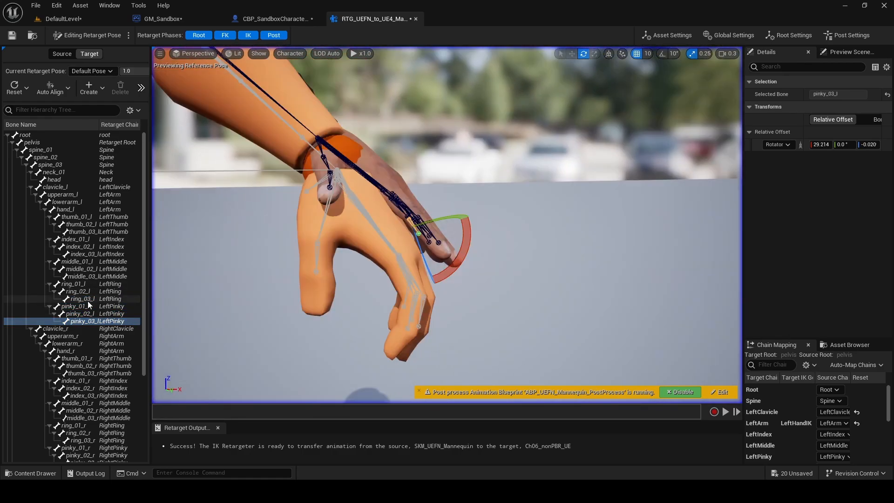
left_click(86, 314)
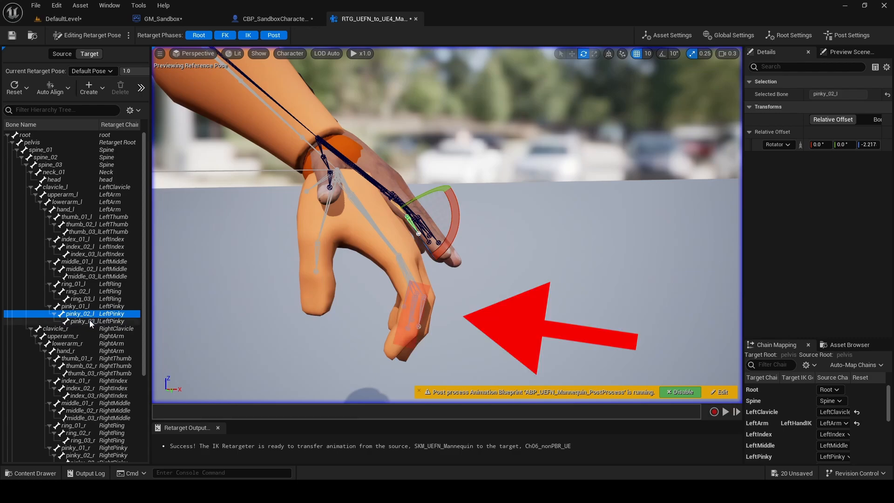
left_click(98, 321)
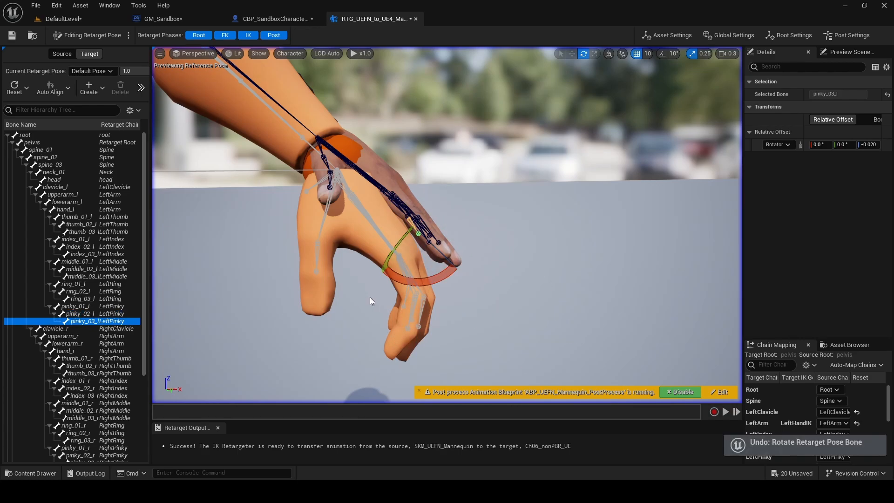
left_click(100, 314)
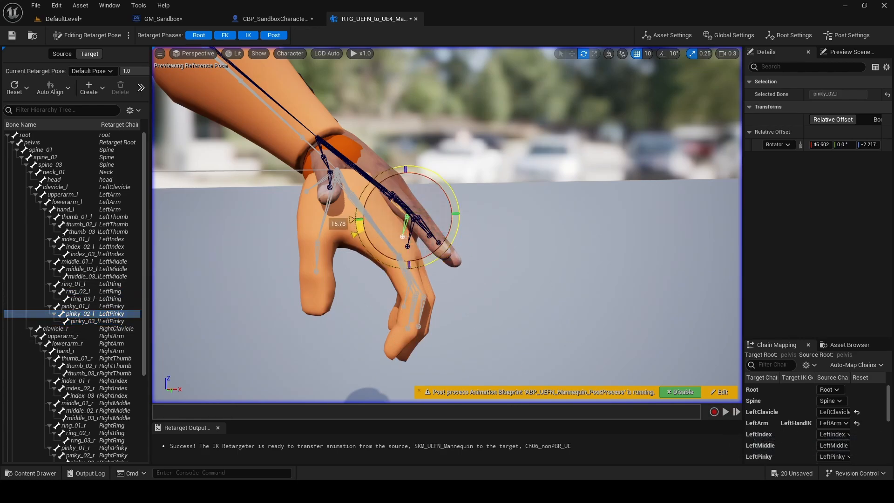
left_click(80, 246)
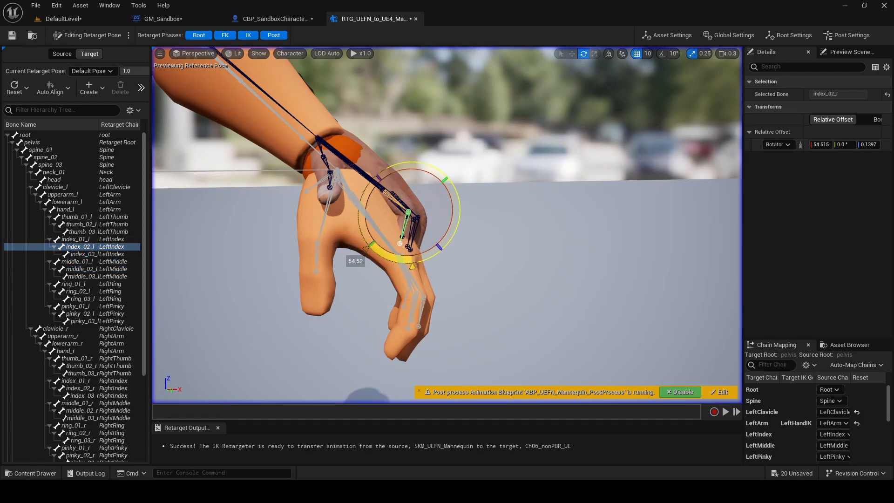
left_click(62, 336)
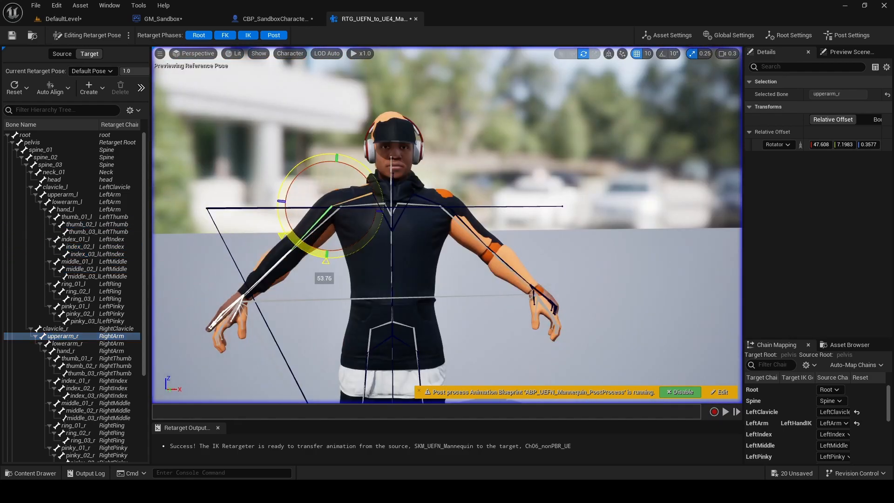
Rotate index_02_r, middle_02_r, ring_02_r and pinky_02_r to curl the right hand like the source
left_click(75, 388)
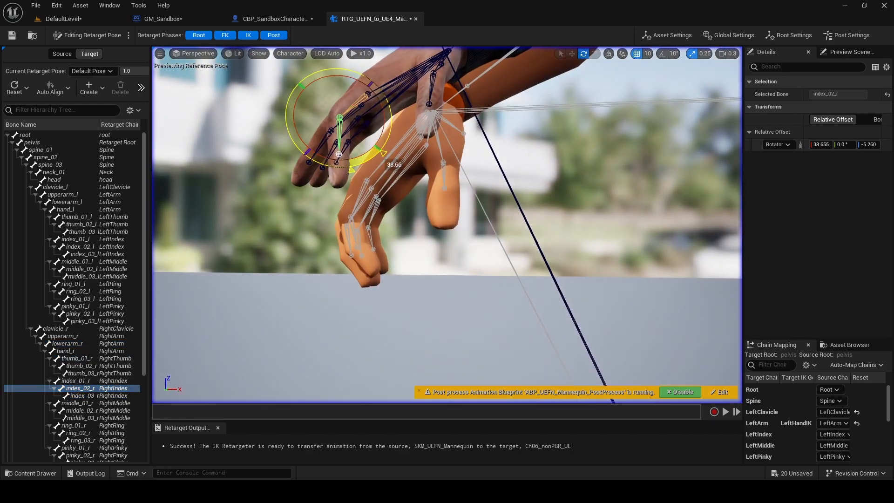
left_click(80, 411)
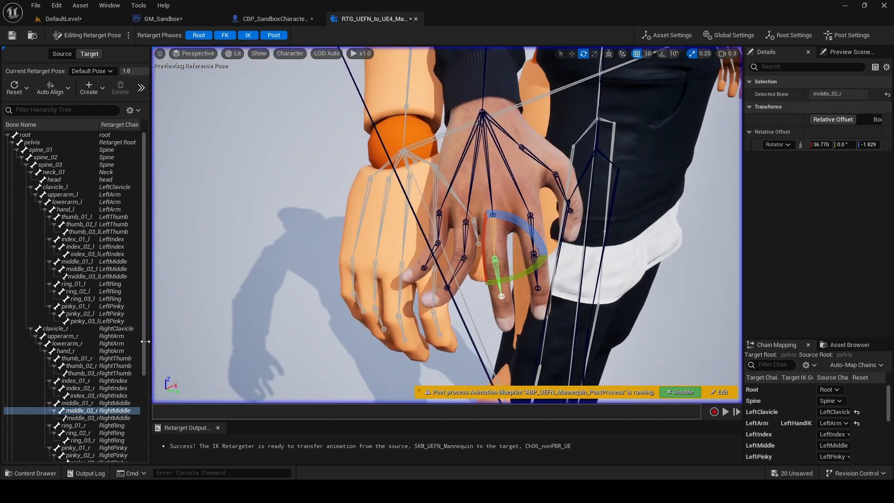
left_click(79, 433)
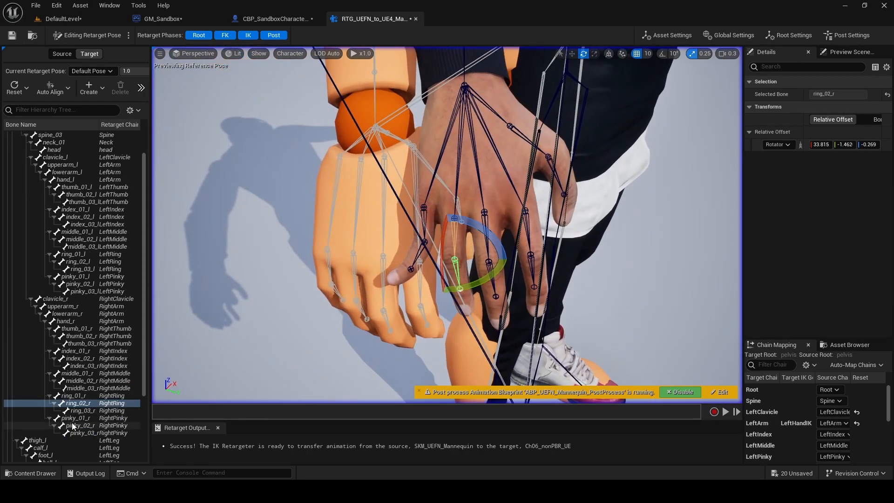
left_click(80, 425)
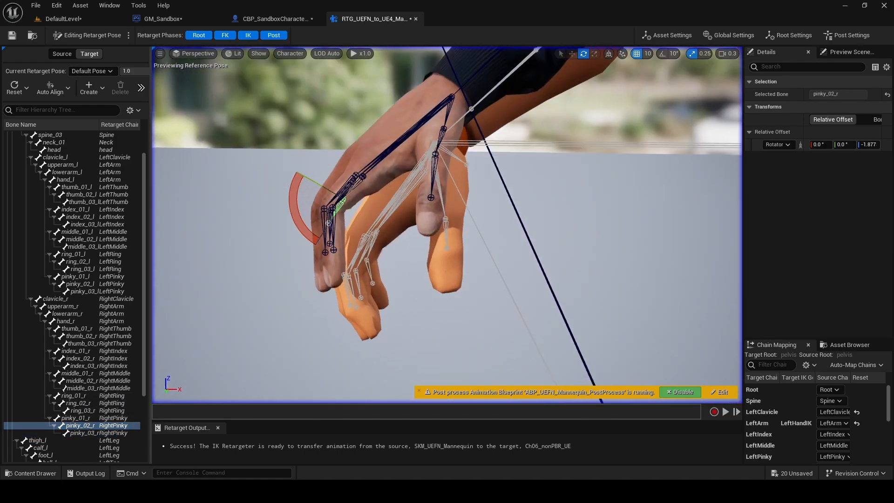
Return to the DefaultLevel map and play the level with the retargeted character
left_click(63, 19)
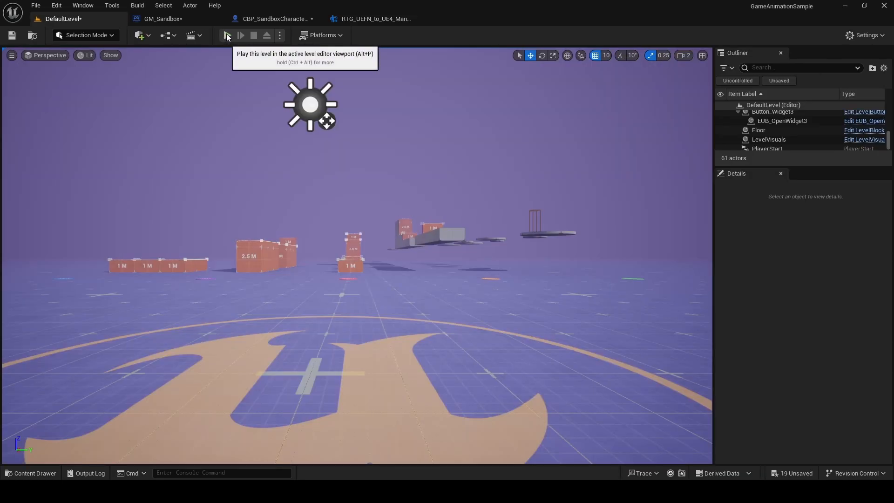
left_click(226, 35)
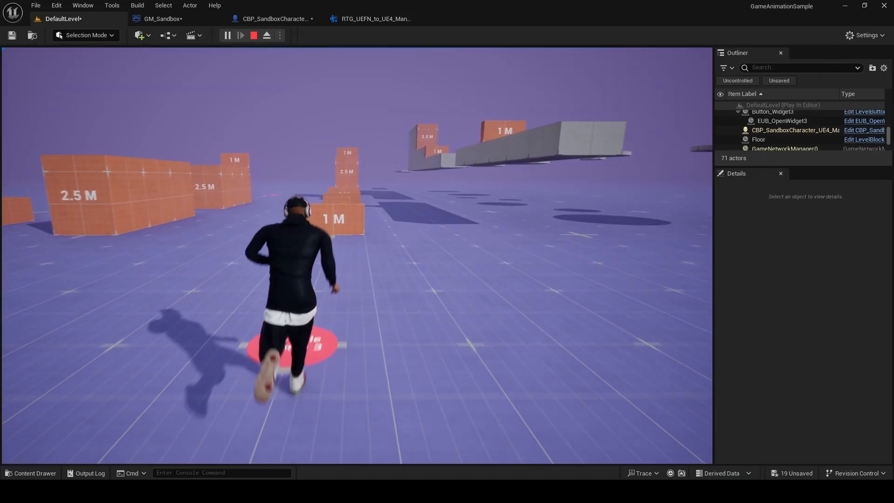